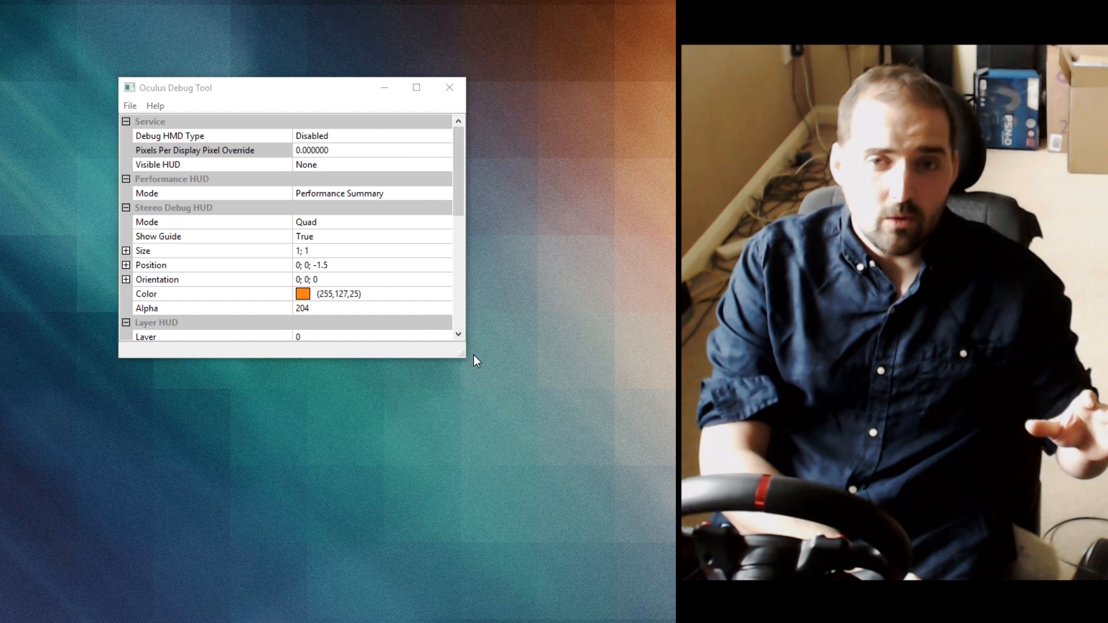
Step: Enlarge the Oculus Debug Tool window so more service settings are visible
left_click(194, 150)
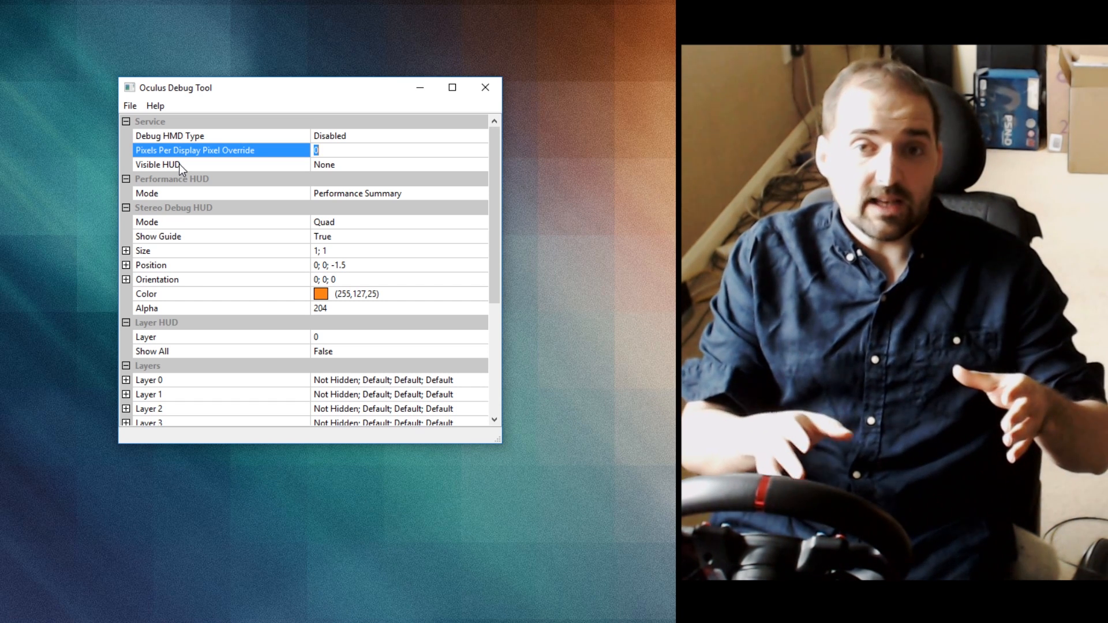
Step: Try Pixels Per Display Pixel Override values 2 and 1, then leave it at 0
type("2")
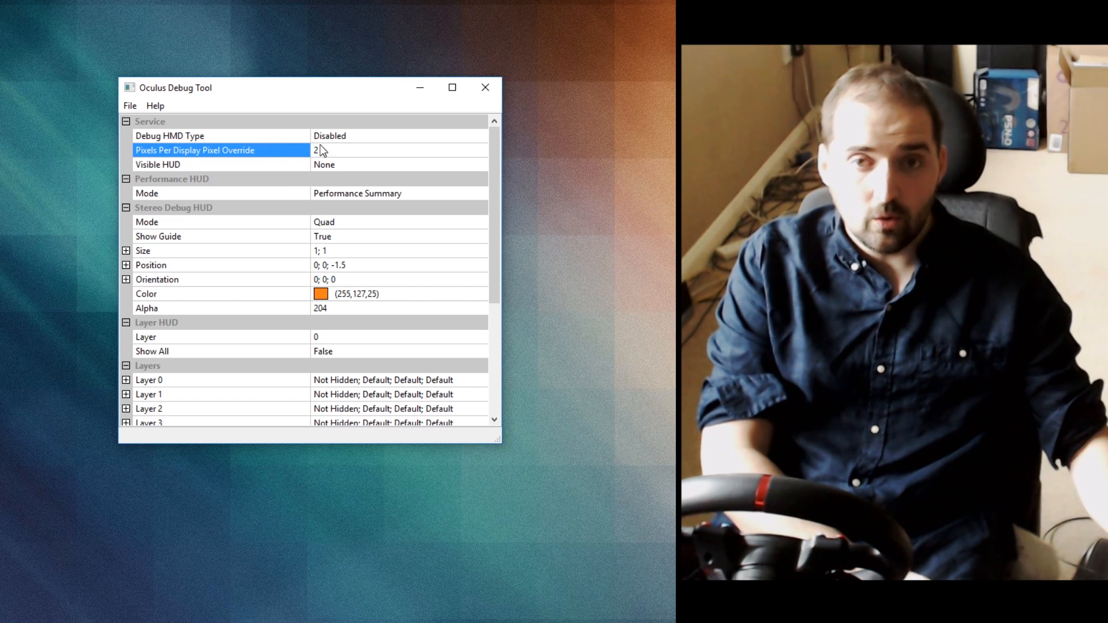
type("1")
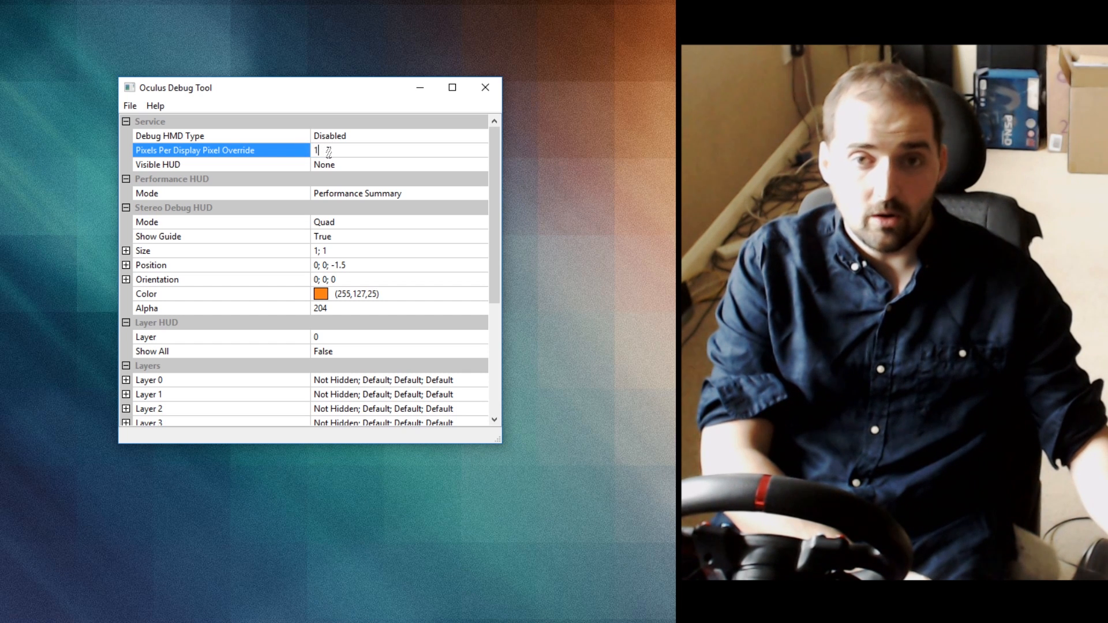
type("0")
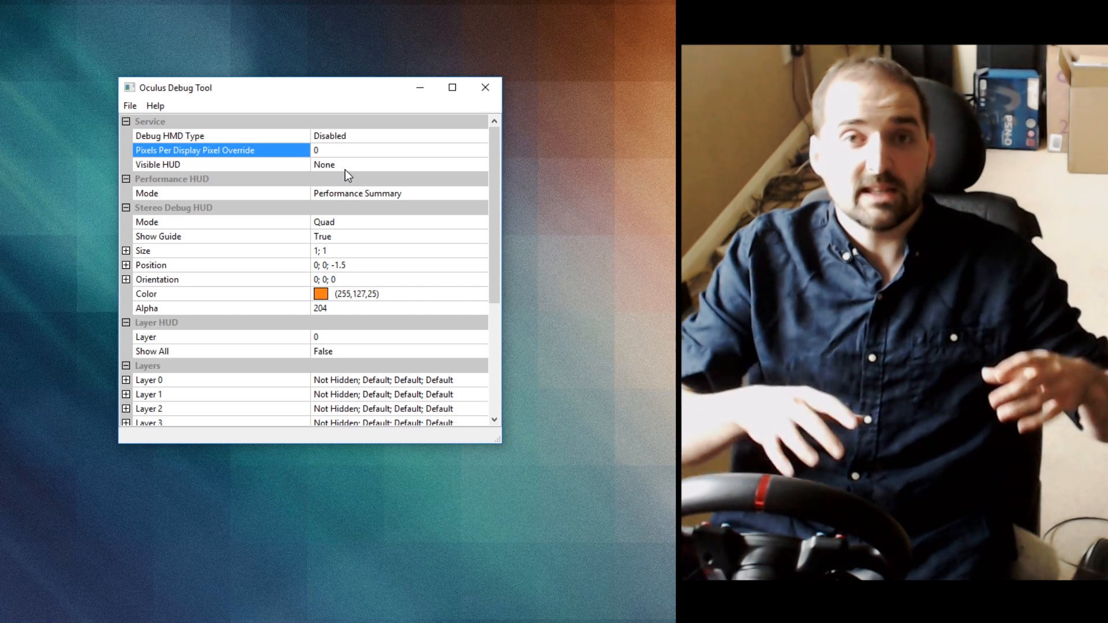
left_click(399, 150)
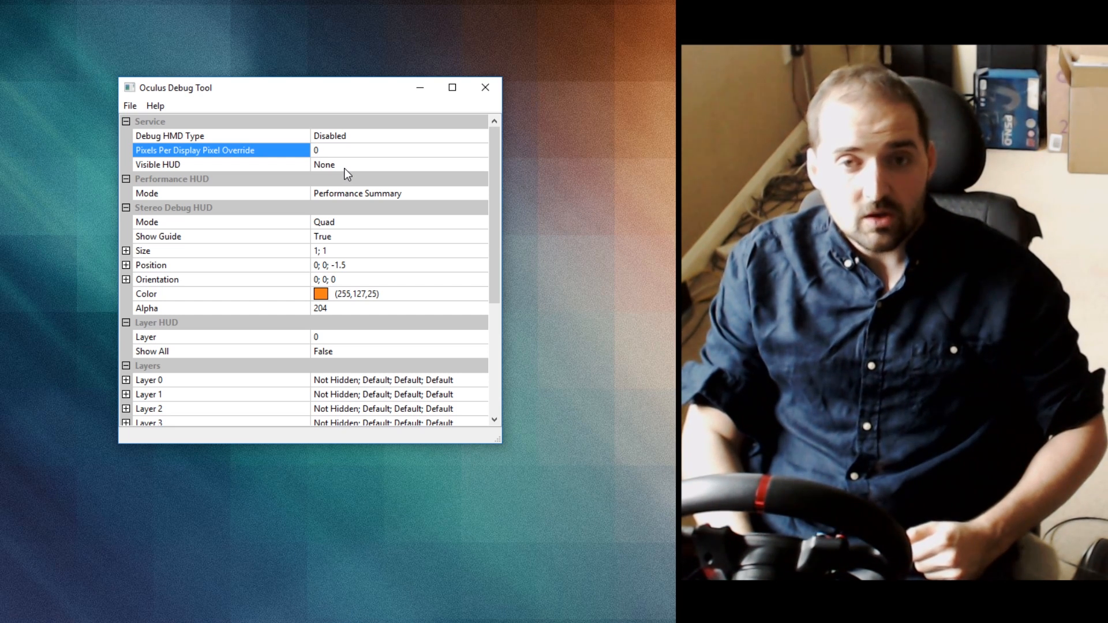
left_click(395, 150)
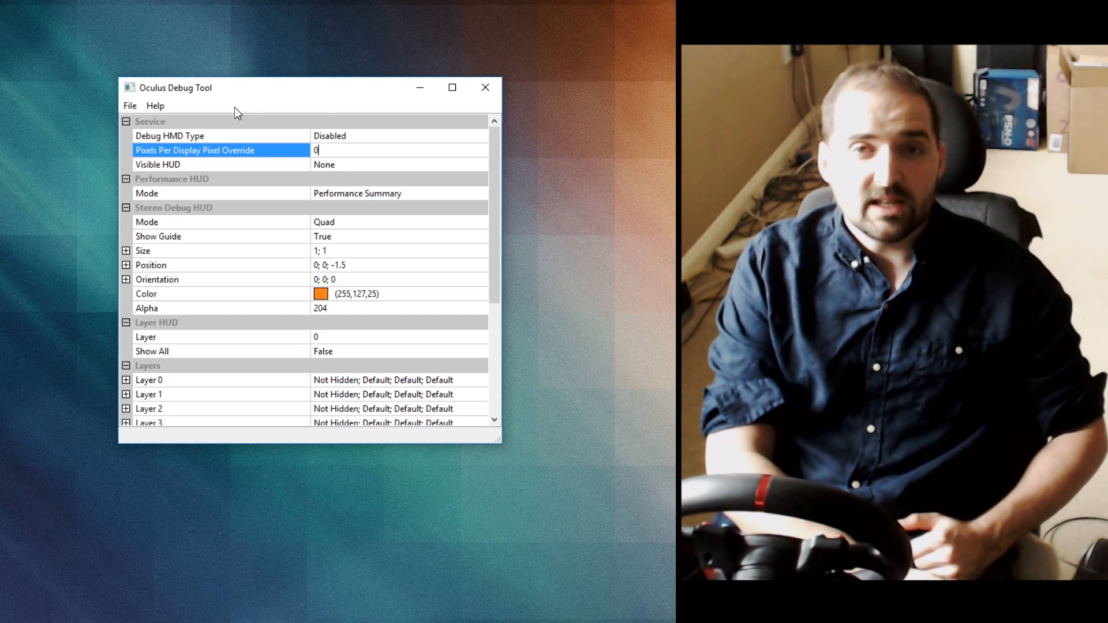